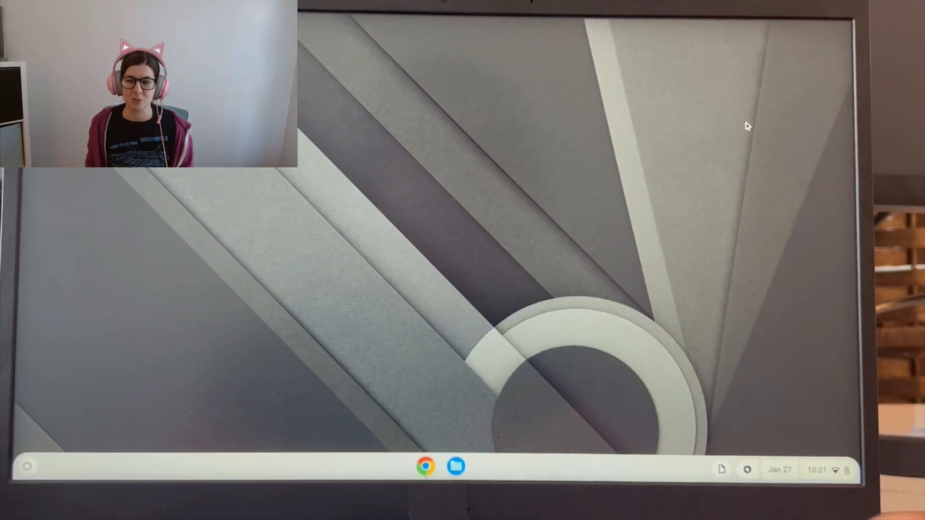
- Reach the About ChromeOS page in Settings, showing version 130 and update status
click(819, 470)
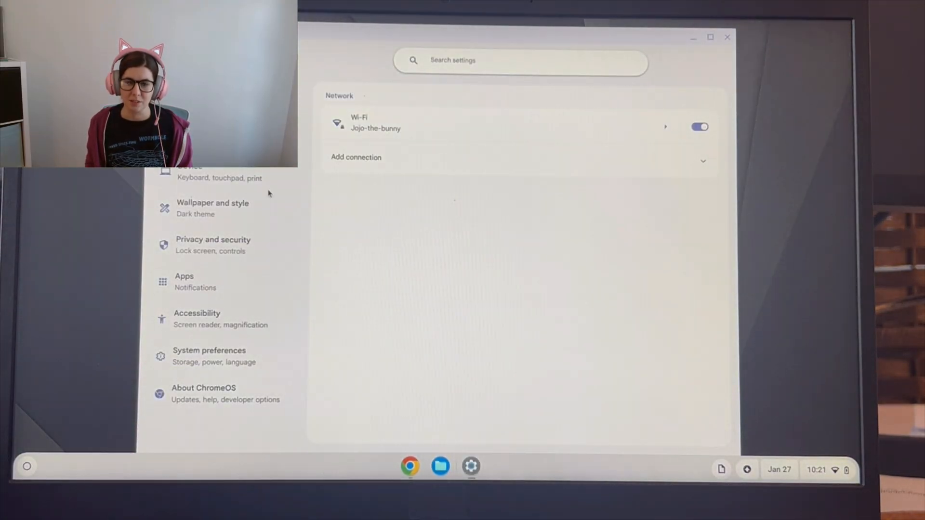
click(204, 393)
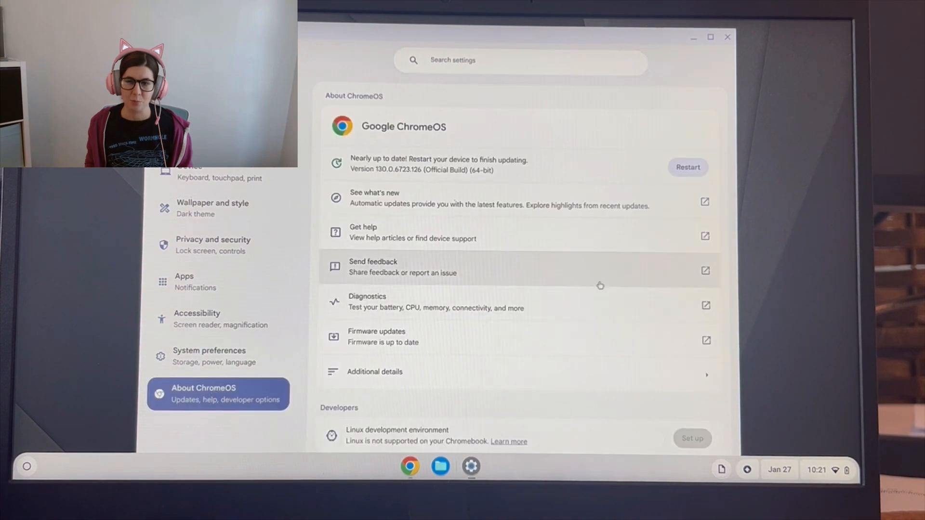
mouse_move(545, 317)
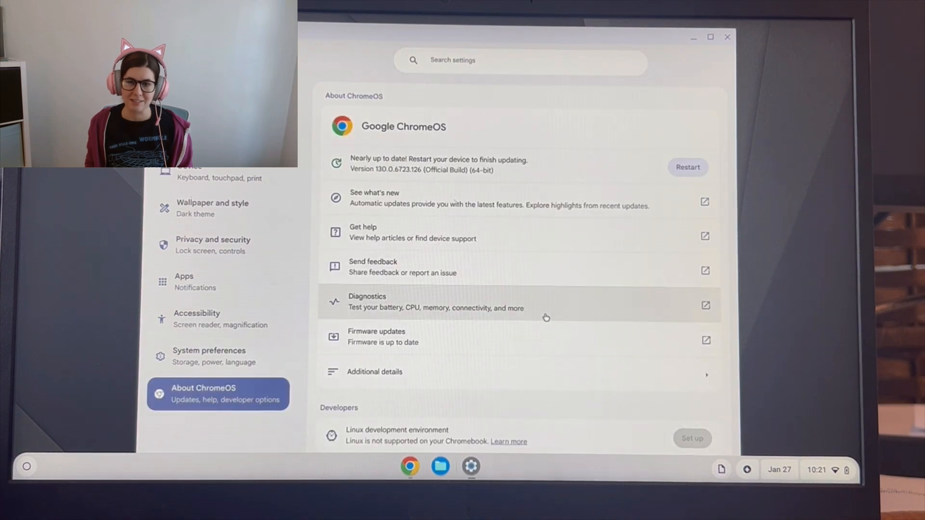
- Launch Diagnostics from About ChromeOS and start the keyboard test
click(436, 302)
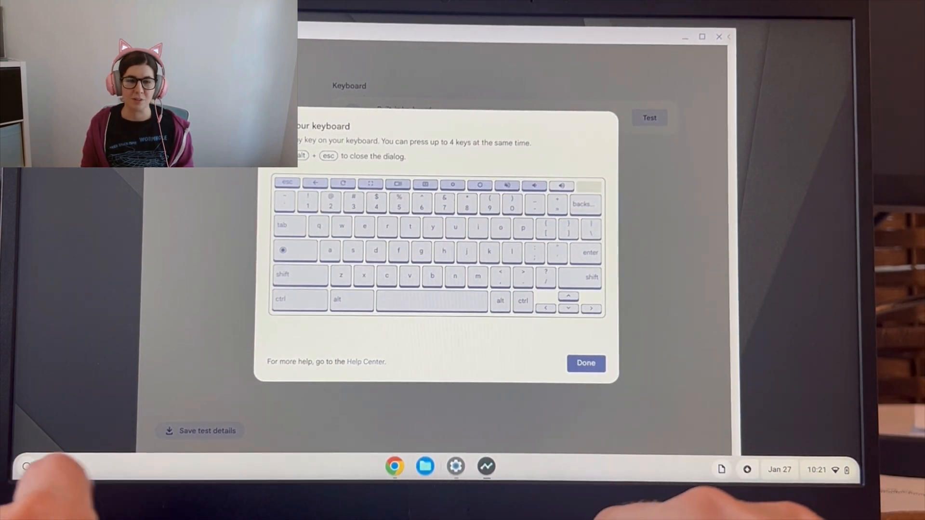
- Register physical key presses (5, d, backspace and more) so they highlight on the keyboard map
key(5)
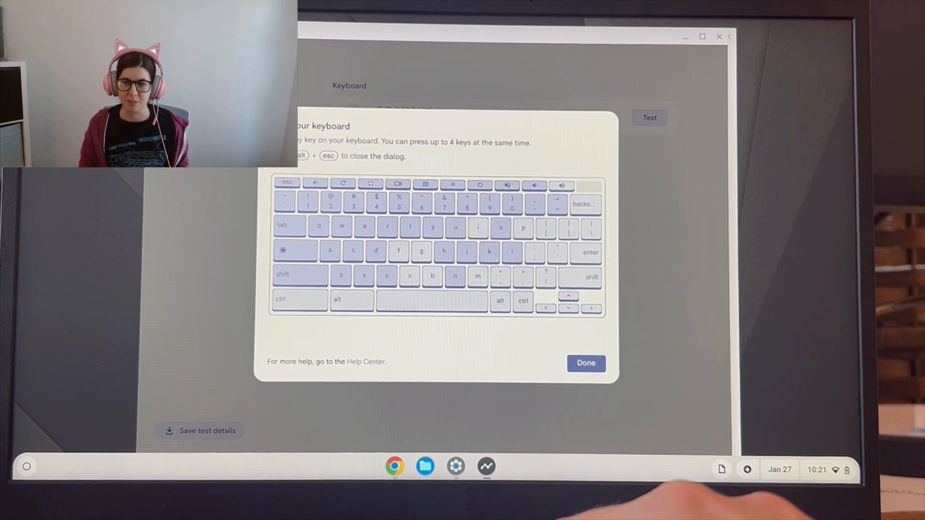
key(d)
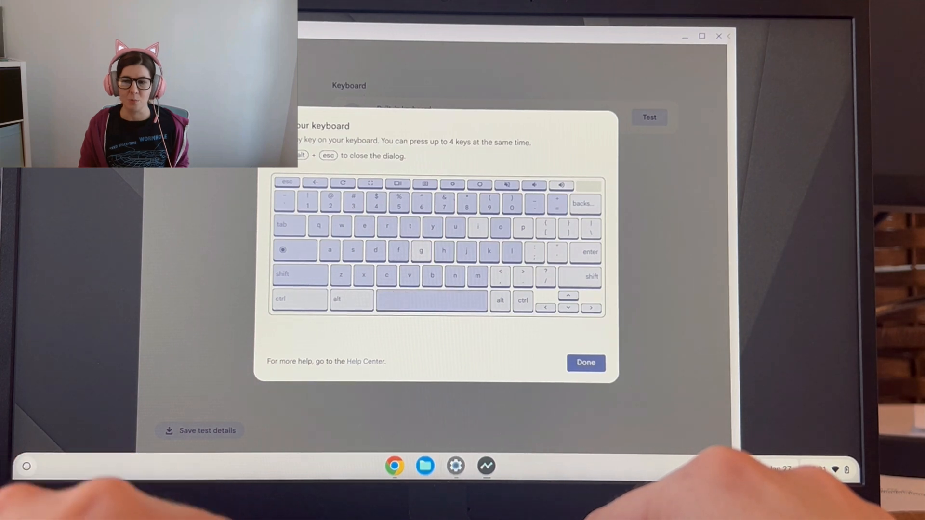
key(backspace)
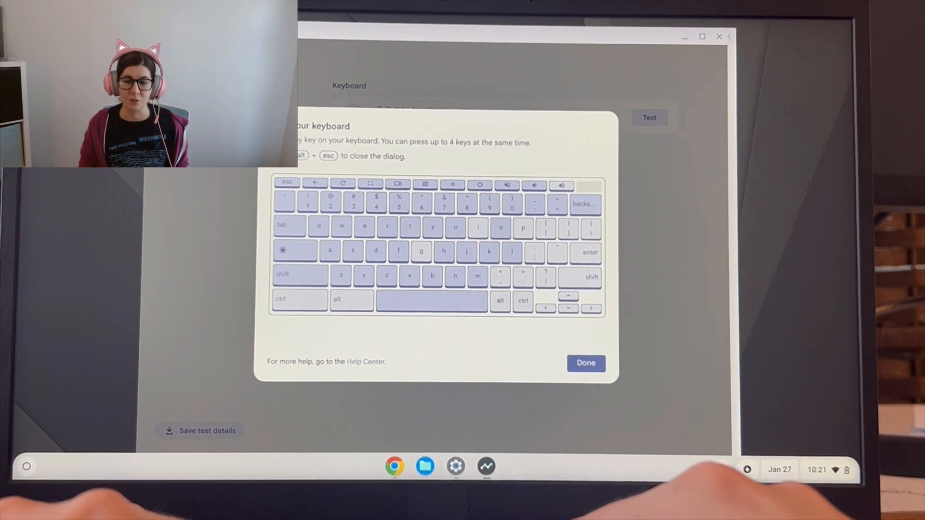